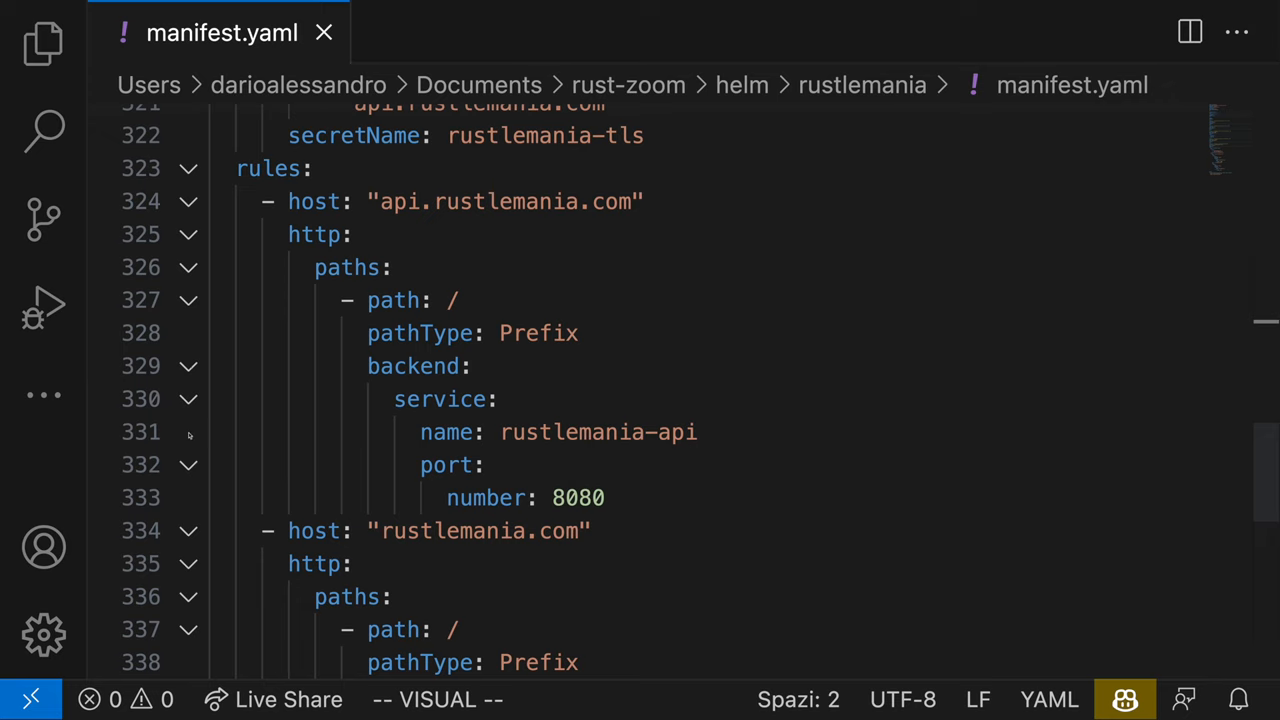
Fold the rustlemania-api port block at line 332, hiding port 8080
left_click(189, 281)
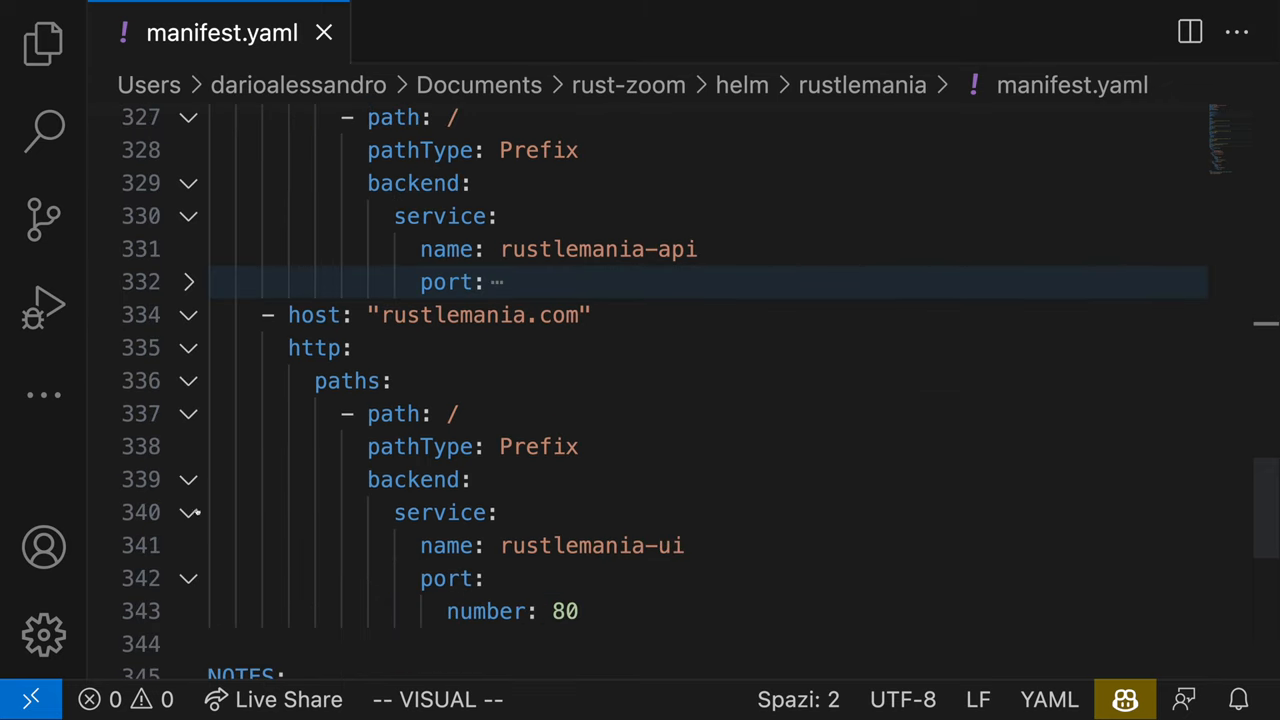